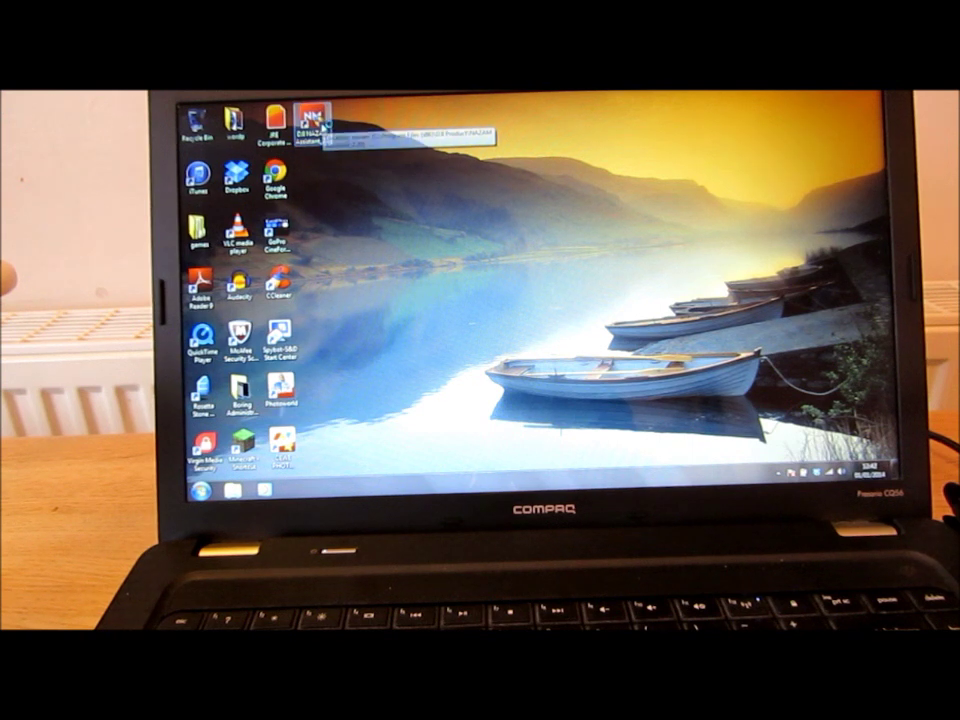
Launch DJI NAZA-M Assistant from its desktop shortcut.
{"action": "double_click", "coordinate": [313, 120]}
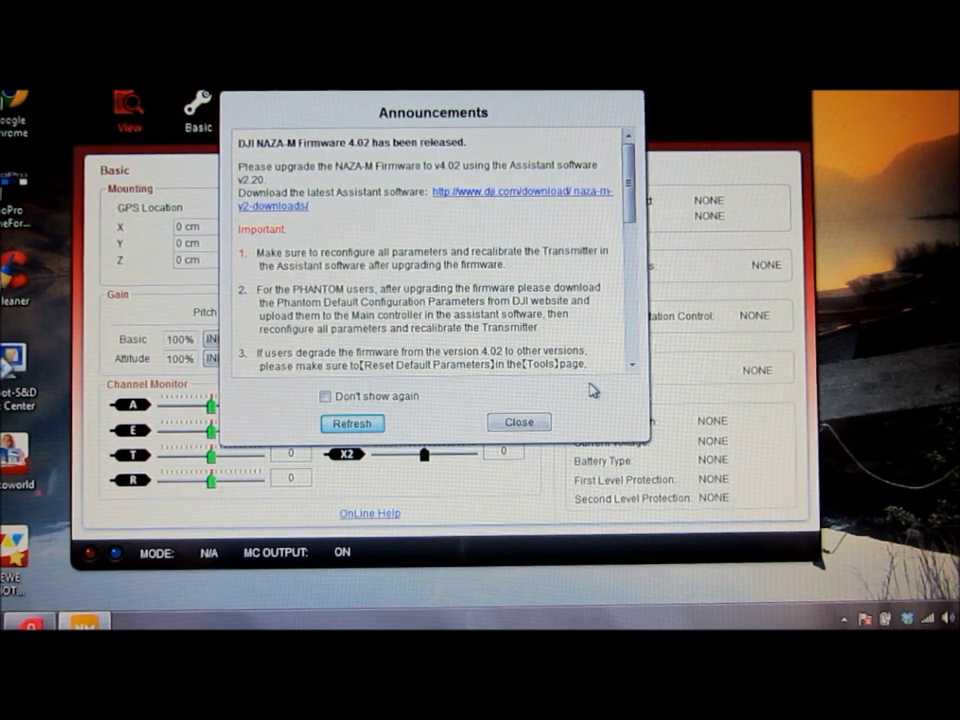
{"action": "mouse_move", "coordinate": [405, 222]}
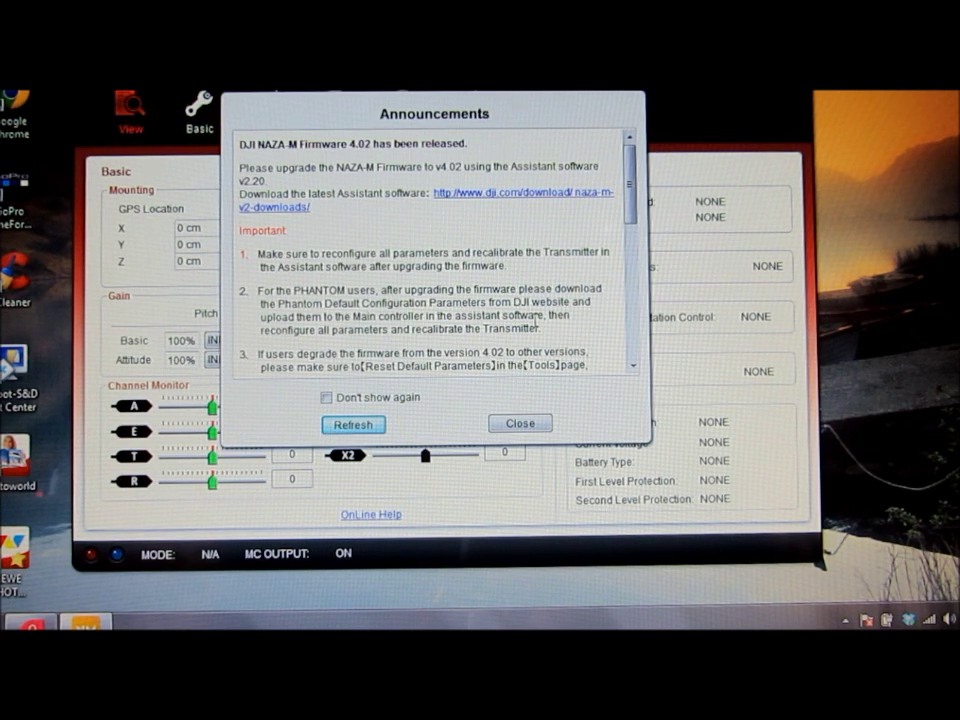
{"action": "mouse_move", "coordinate": [519, 424]}
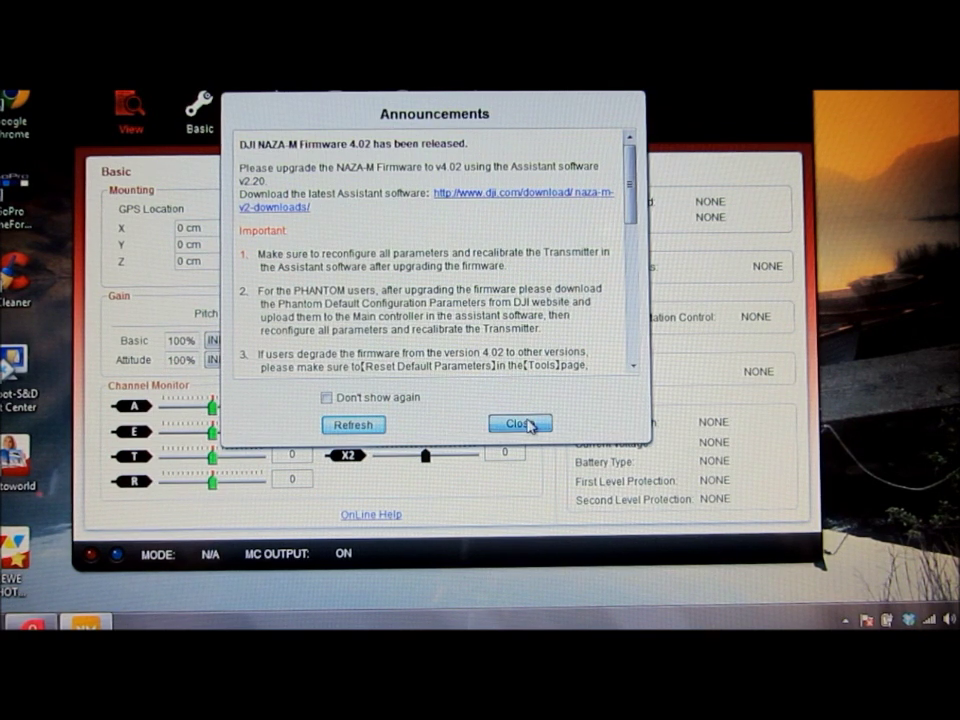
Dismiss the firmware 4.02 announcement and show the Basic Aircraft mixer type options.
{"action": "left_click", "coordinate": [519, 424]}
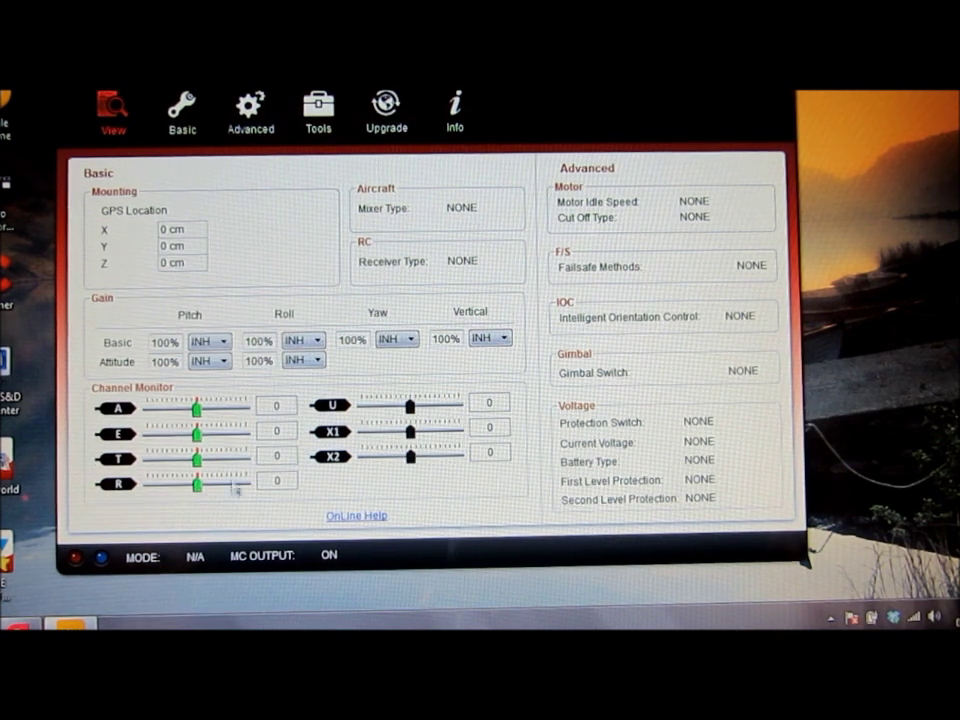
{"action": "left_click", "coordinate": [182, 110]}
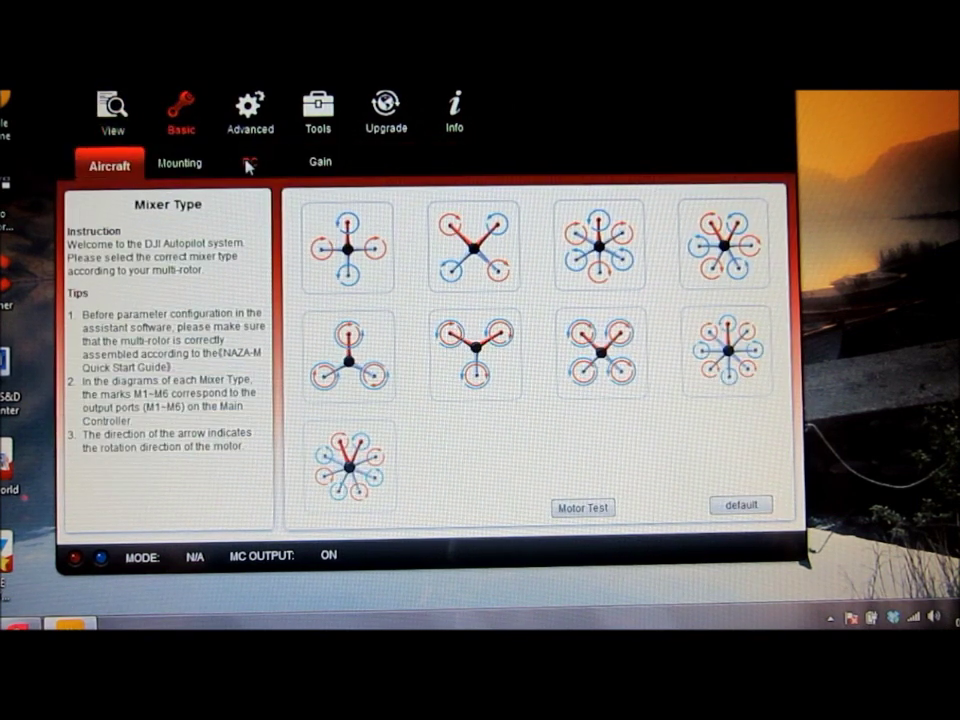
Show the RC transmitter and receiver settings under Basic.
{"action": "left_click", "coordinate": [249, 162]}
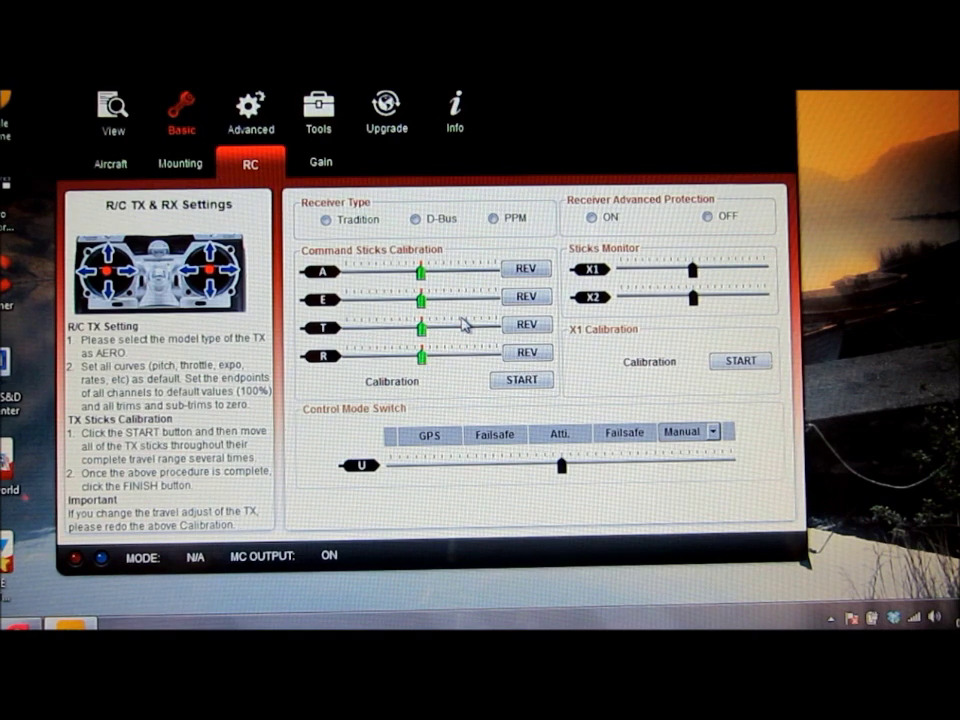
Cycle the receiver type through PPM and Tradition, settling on D-Bus.
{"action": "left_click", "coordinate": [516, 218]}
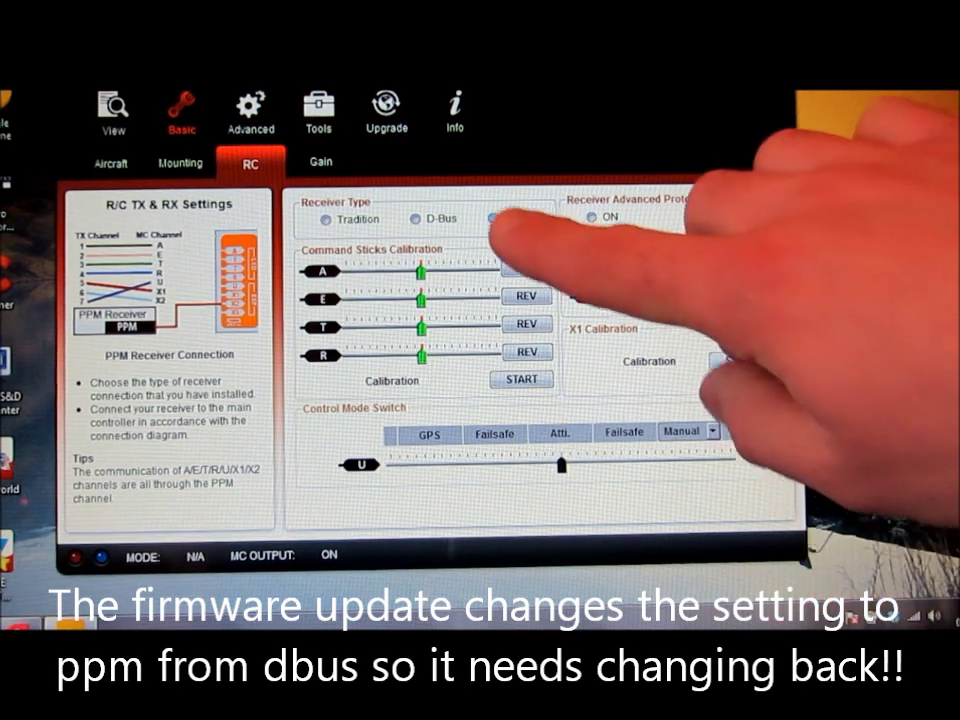
{"action": "left_click", "coordinate": [492, 220]}
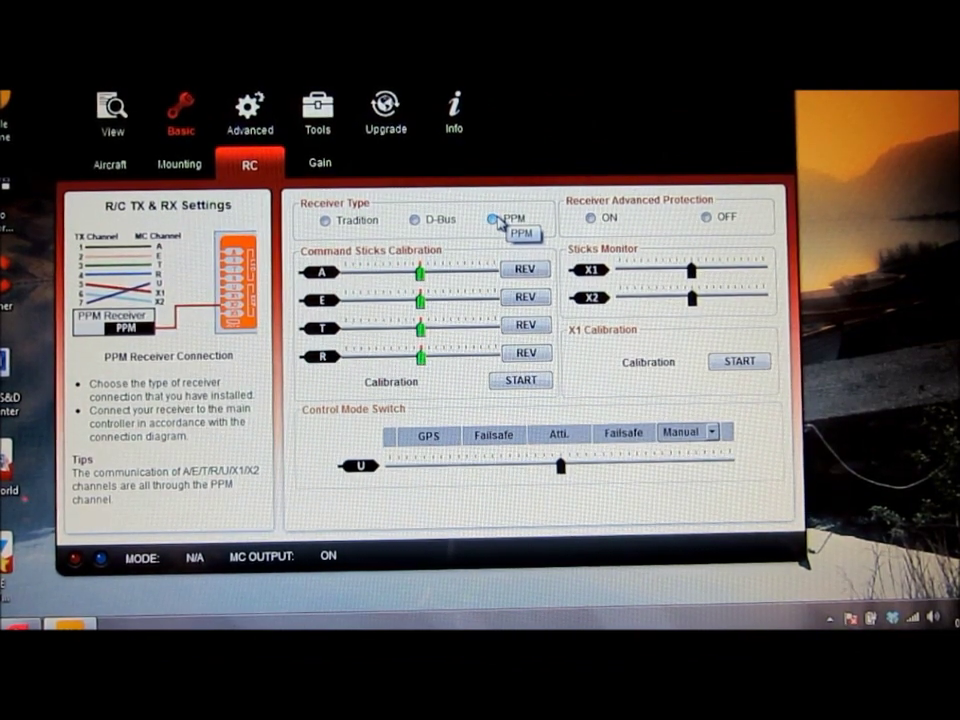
{"action": "left_click", "coordinate": [328, 220]}
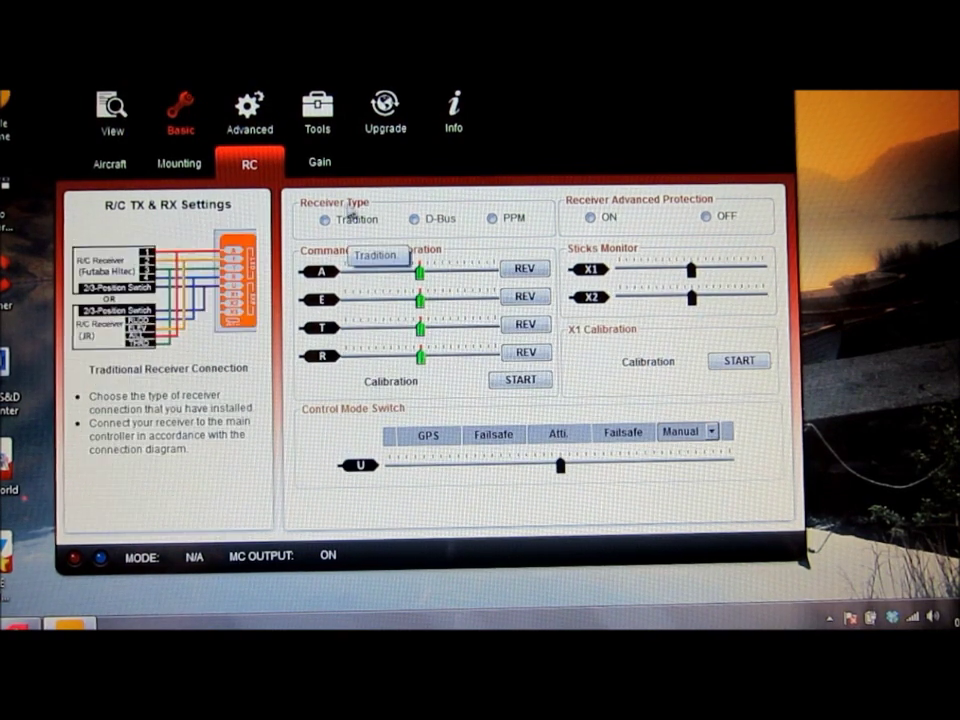
{"action": "left_click", "coordinate": [414, 218]}
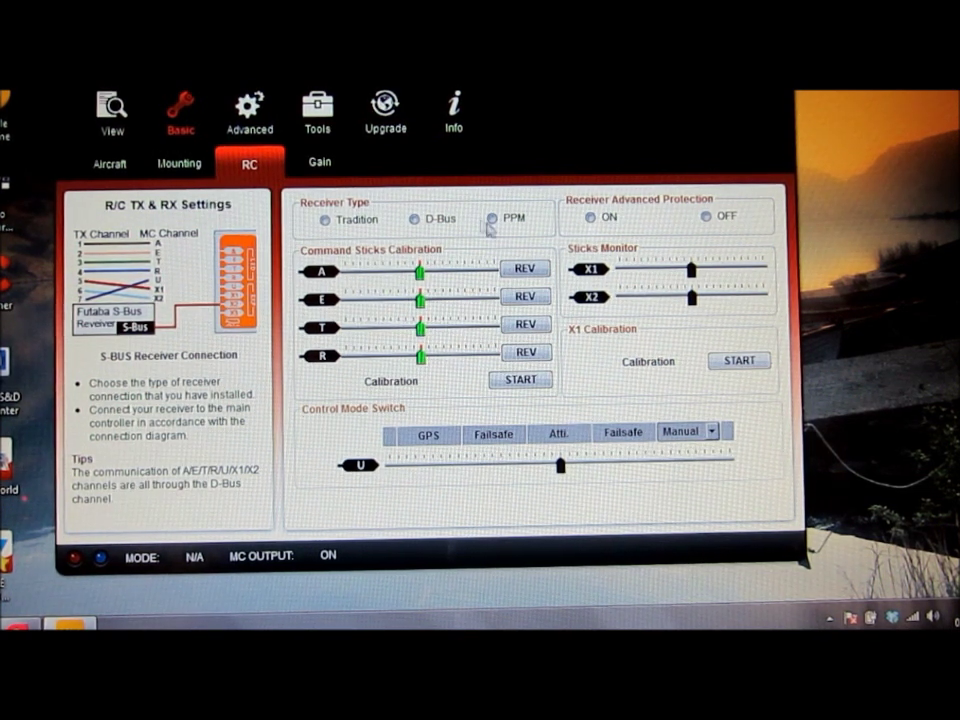
{"action": "left_click", "coordinate": [413, 219]}
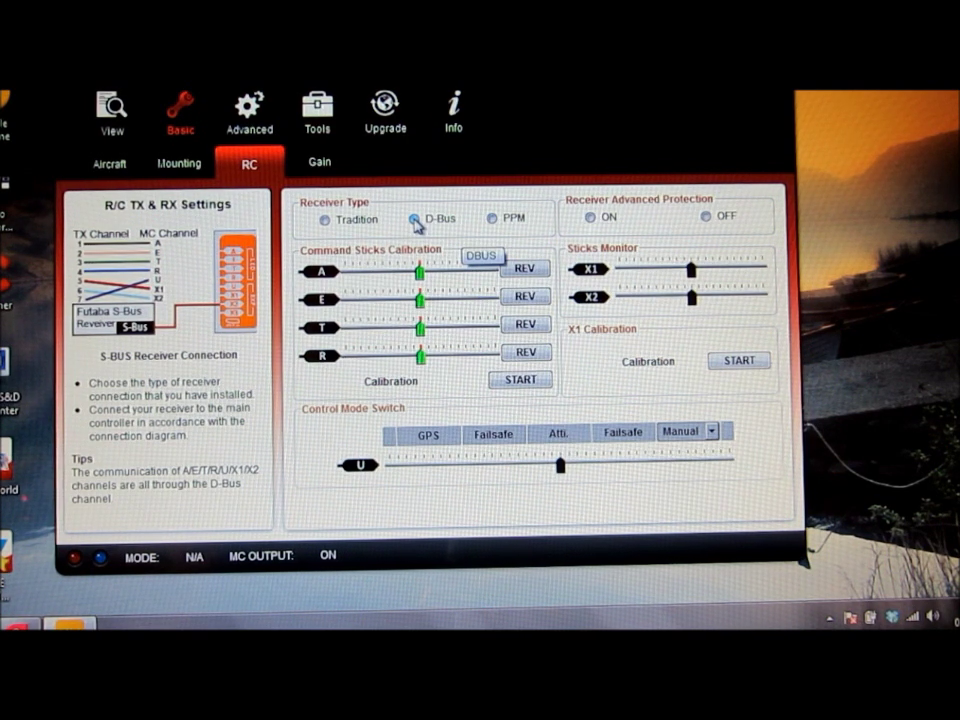
Return to the View overview screen.
{"action": "left_click", "coordinate": [112, 110]}
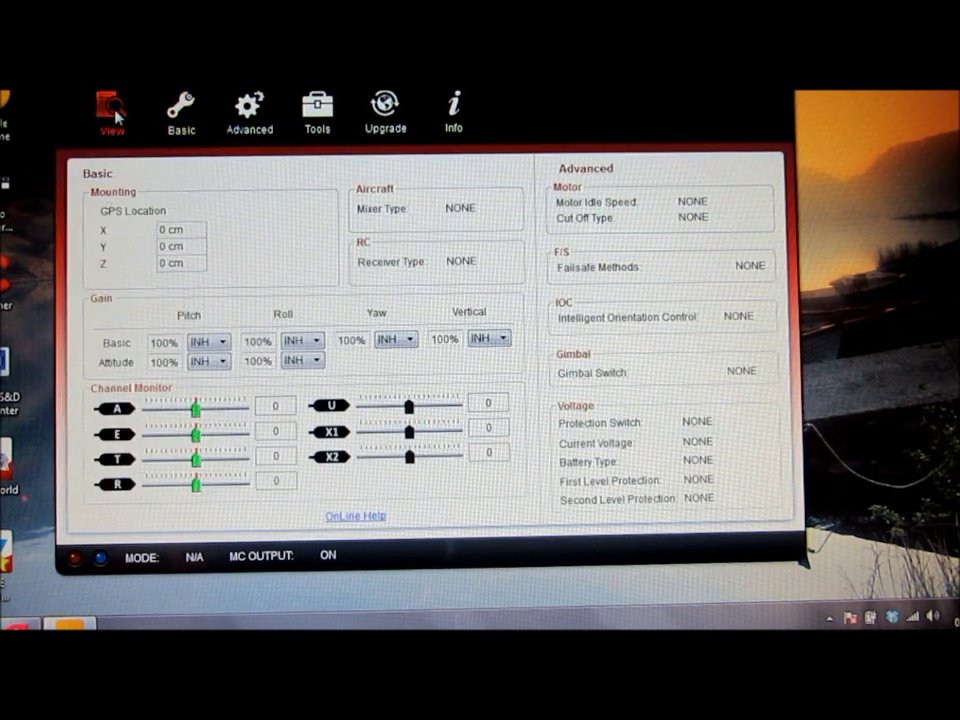